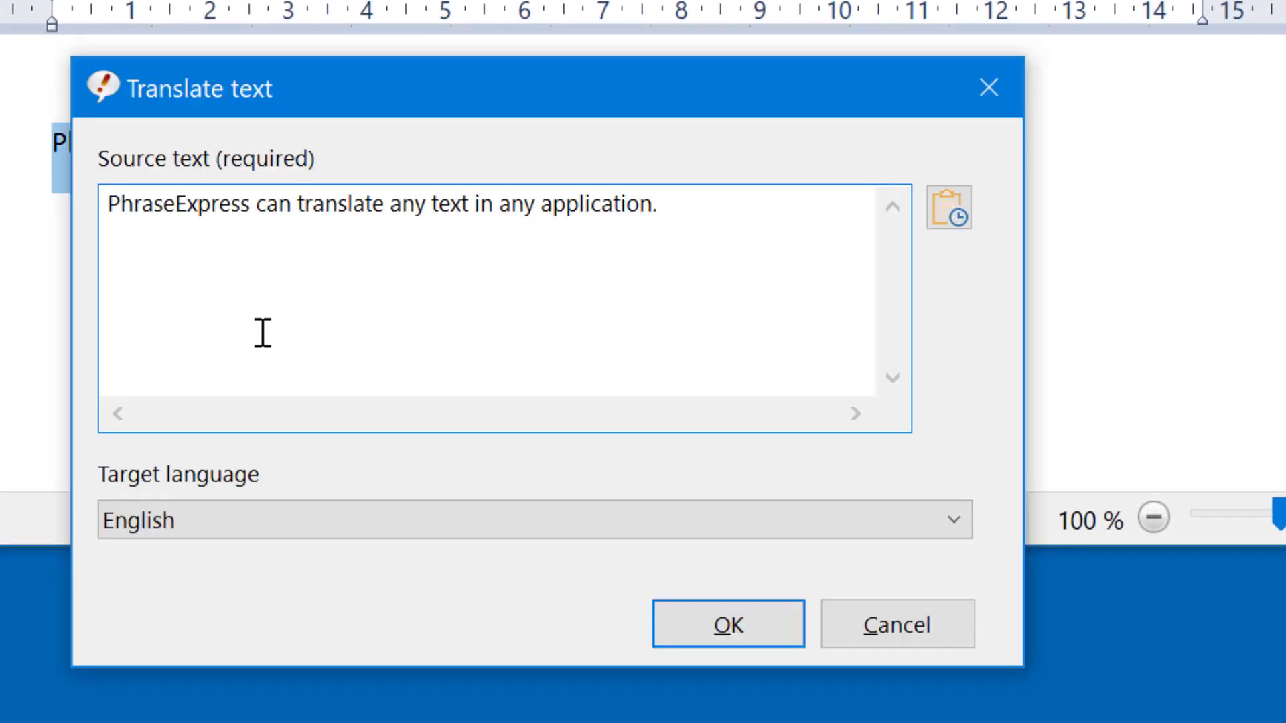
- Confirm the translation so the WordPad sentence is replaced with its Italian version
click(951, 520)
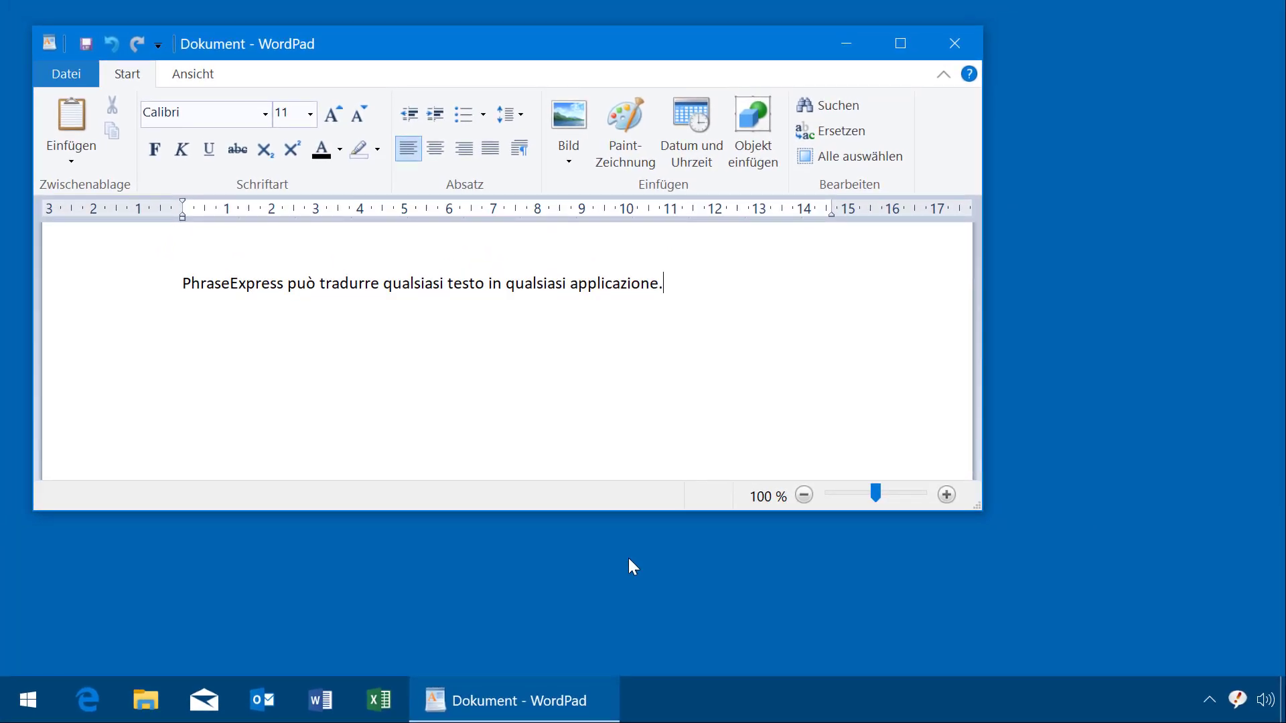
- Add a new phrase described as 'Translate to French' in the phrase manager
click(695, 700)
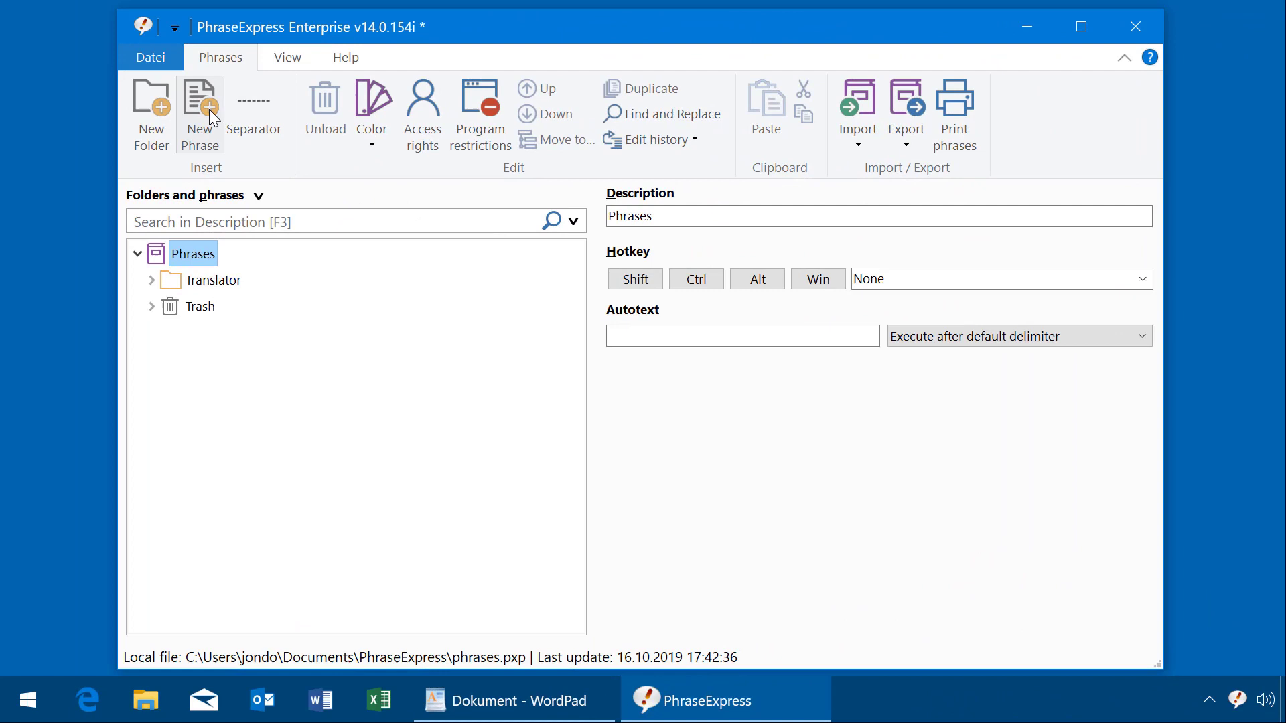
click(198, 115)
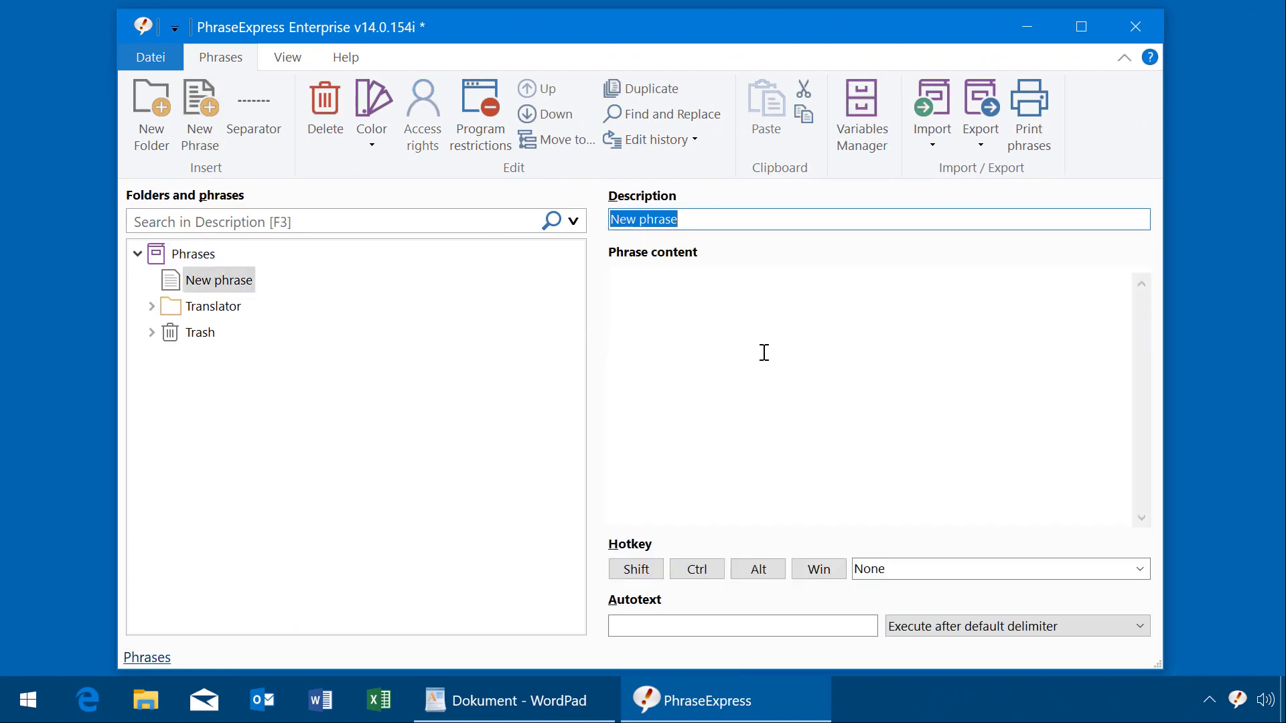
text(Transl)
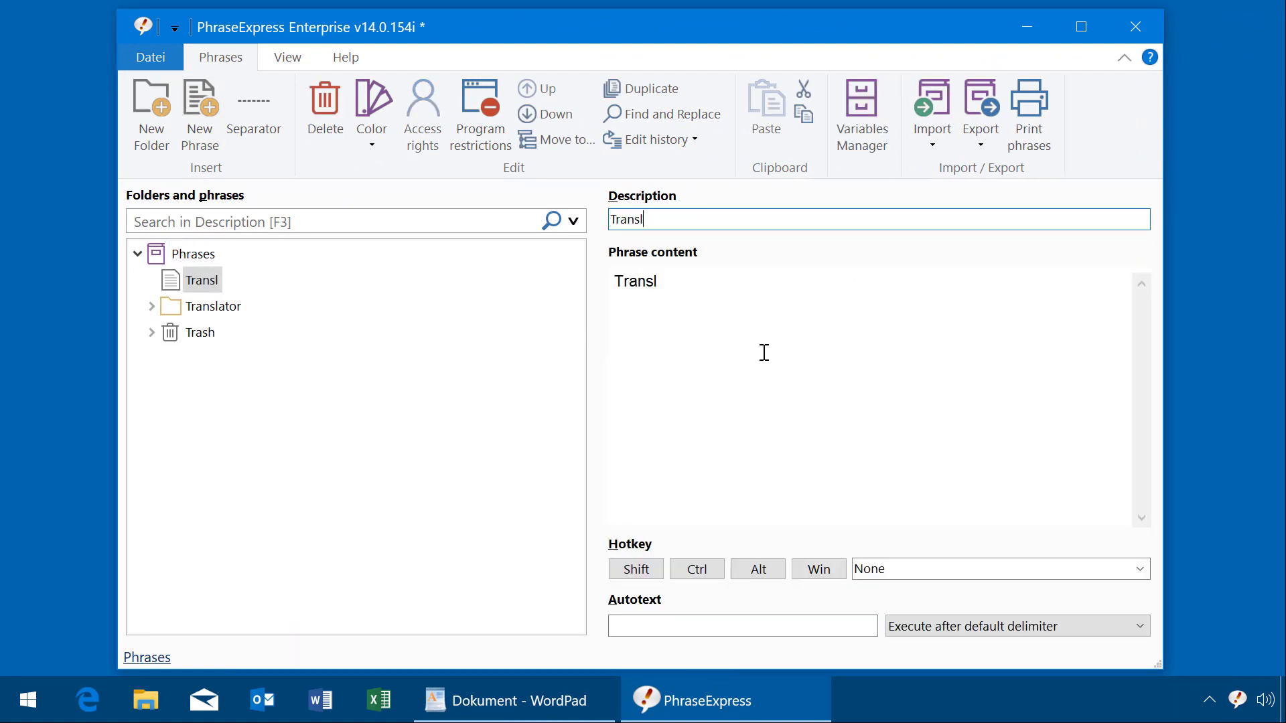
text(ate to French)
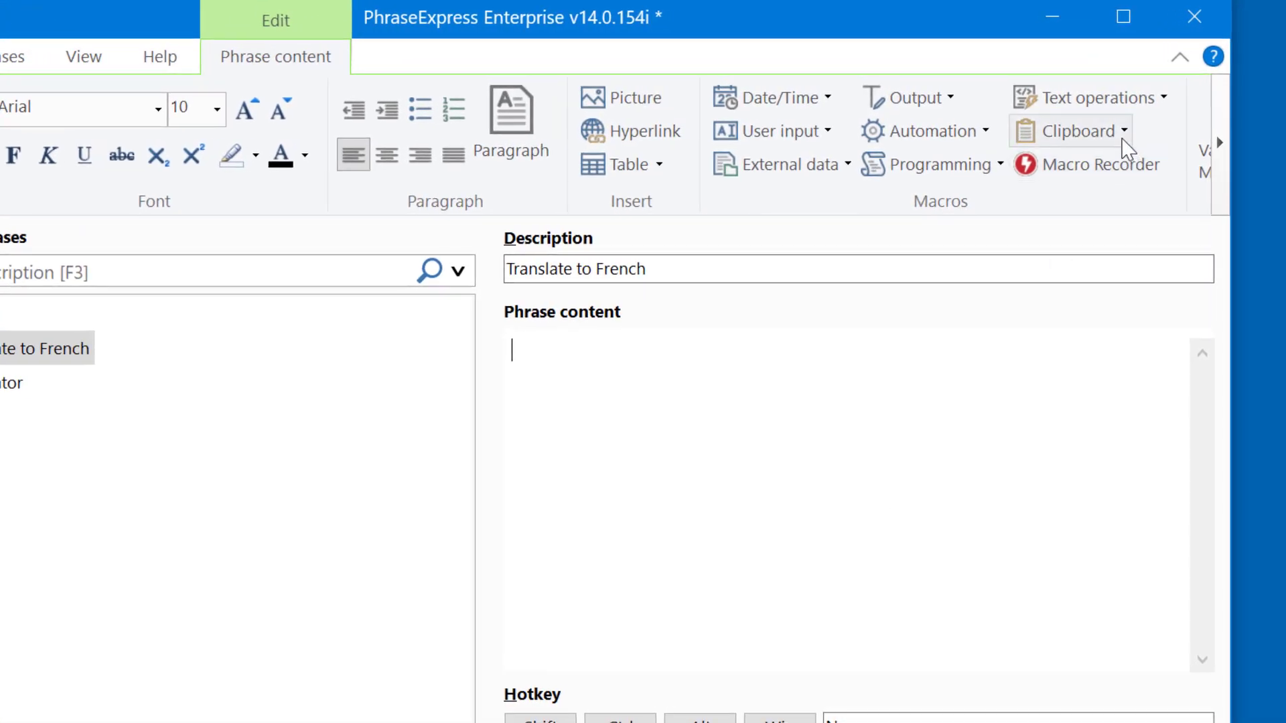
- Insert a Clipboard paste/copy macro set to Copy as the first content item
click(1077, 131)
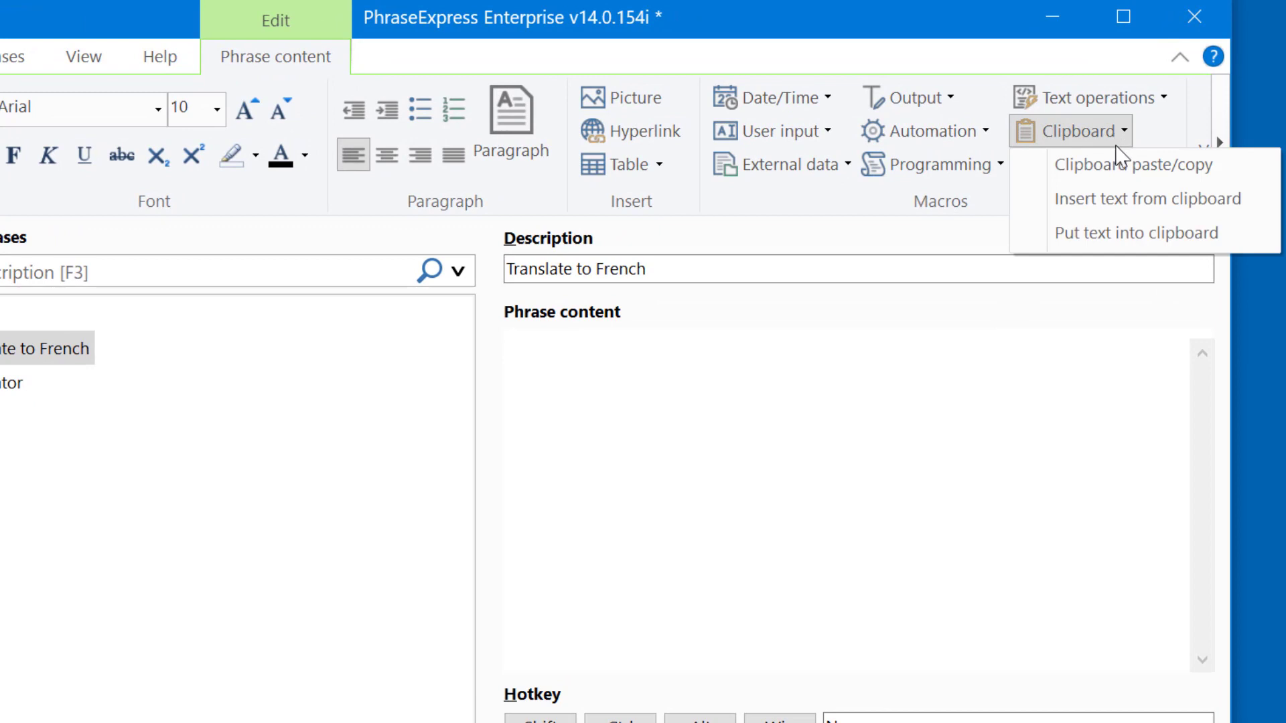
click(1111, 164)
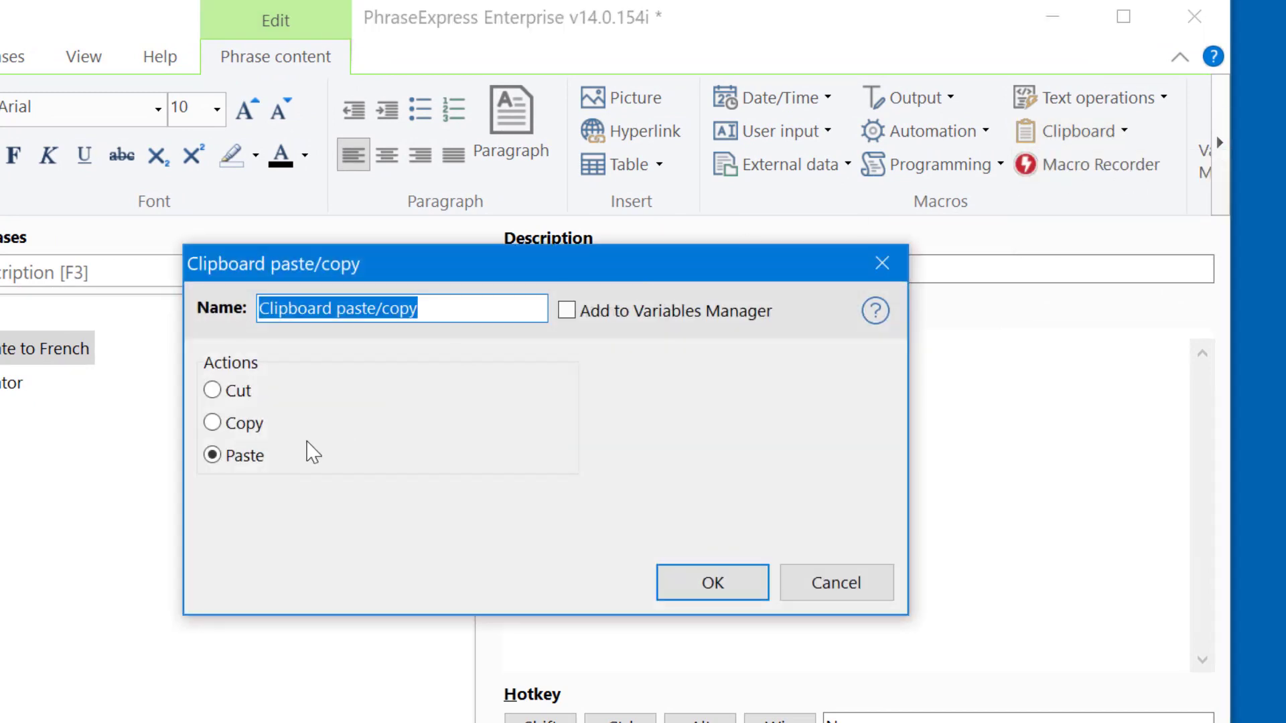
click(213, 422)
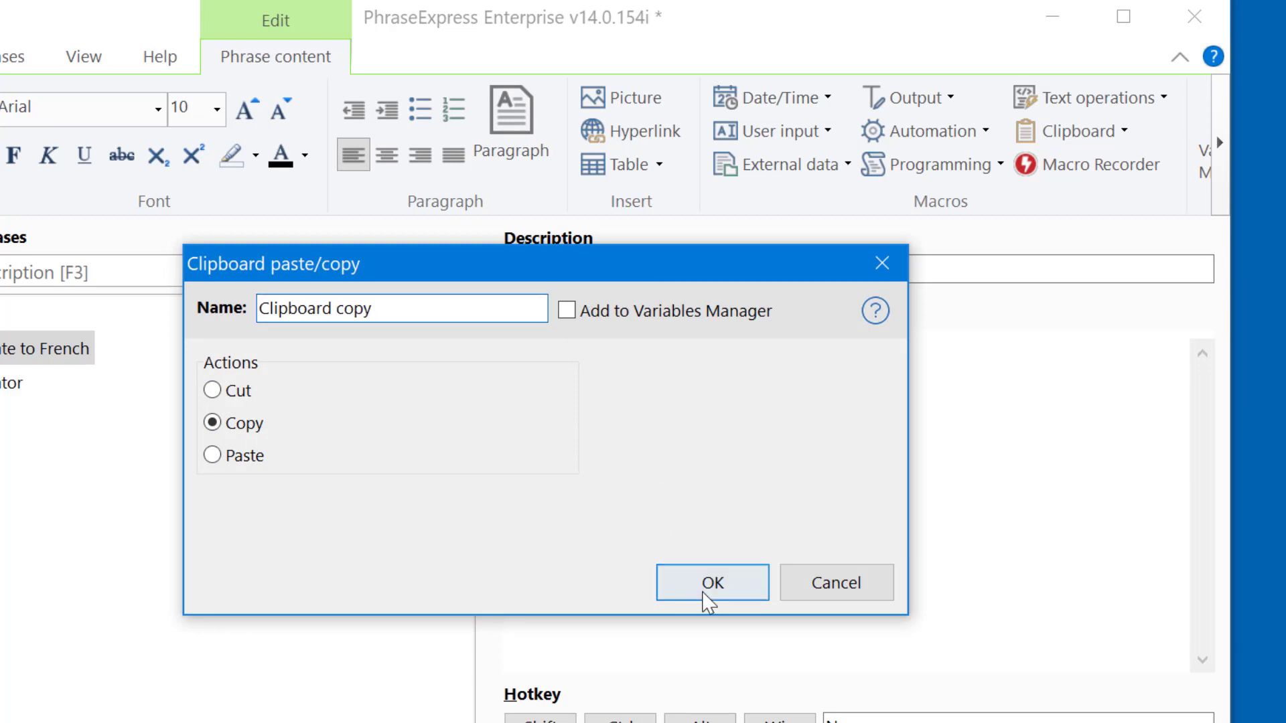
click(709, 582)
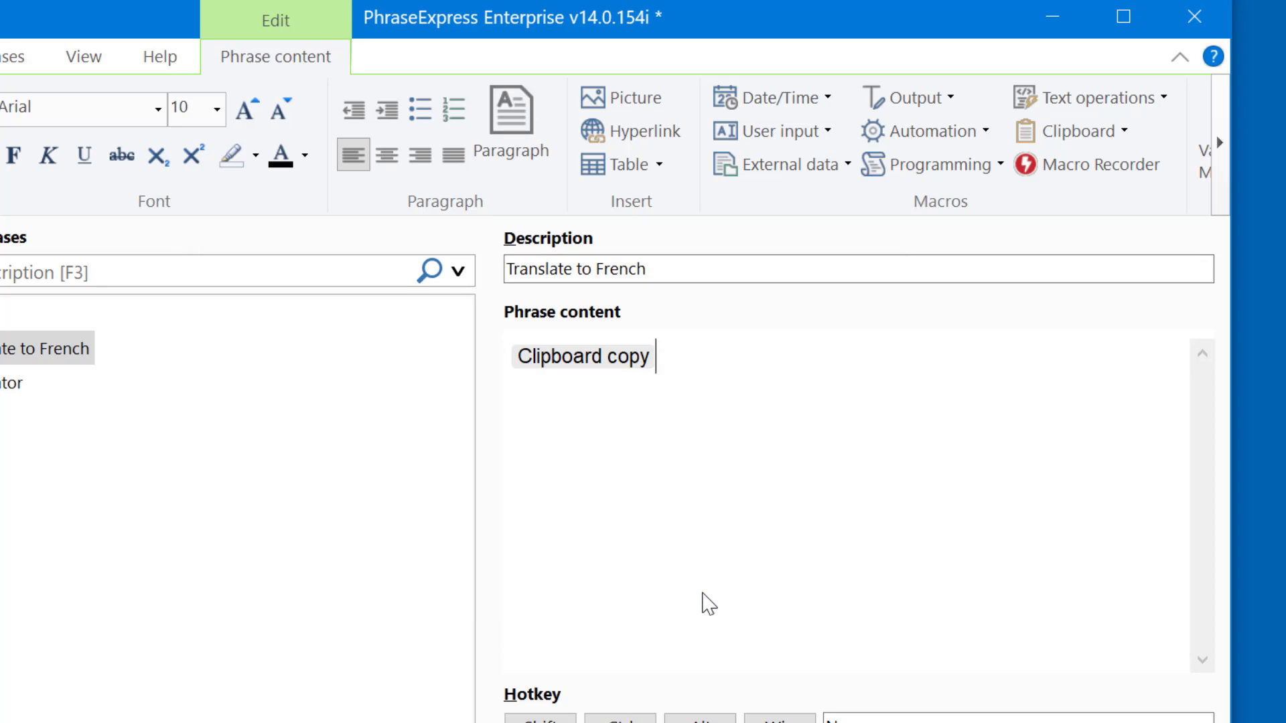
mouse_move(874, 271)
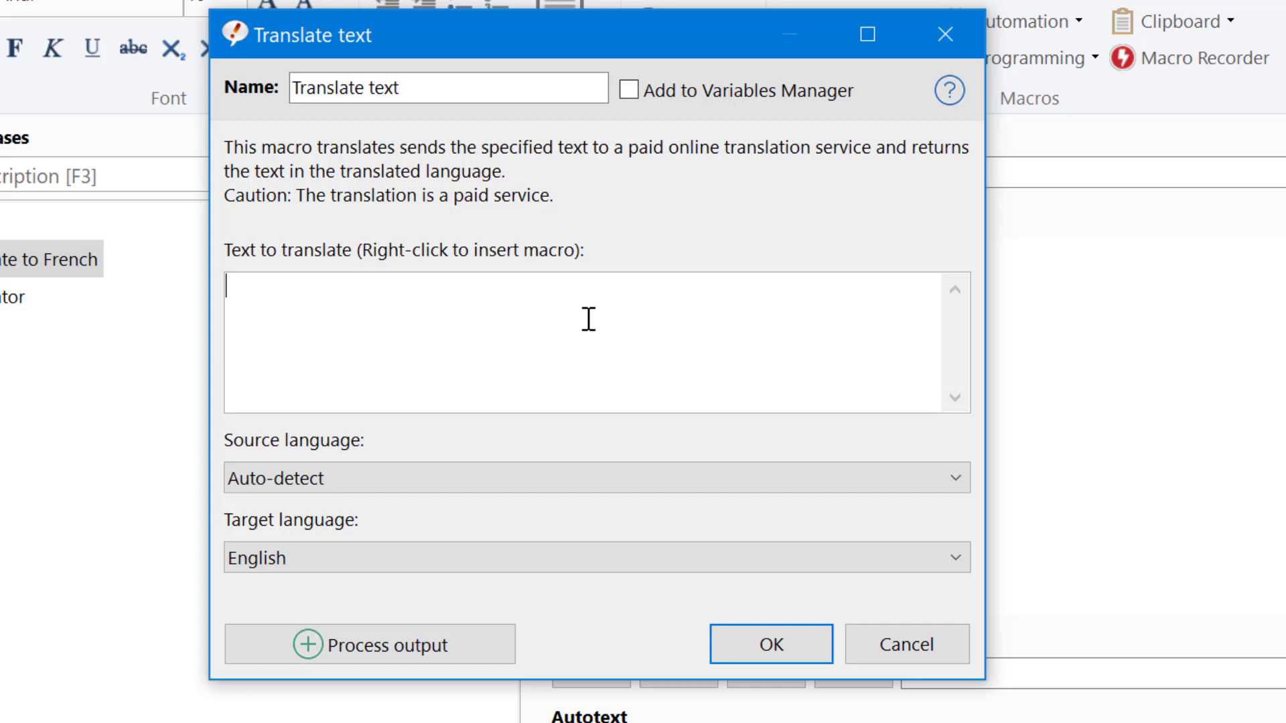
- Show the macro menu for the Translate text dialog's 'Text to translate' field
right_click(587, 320)
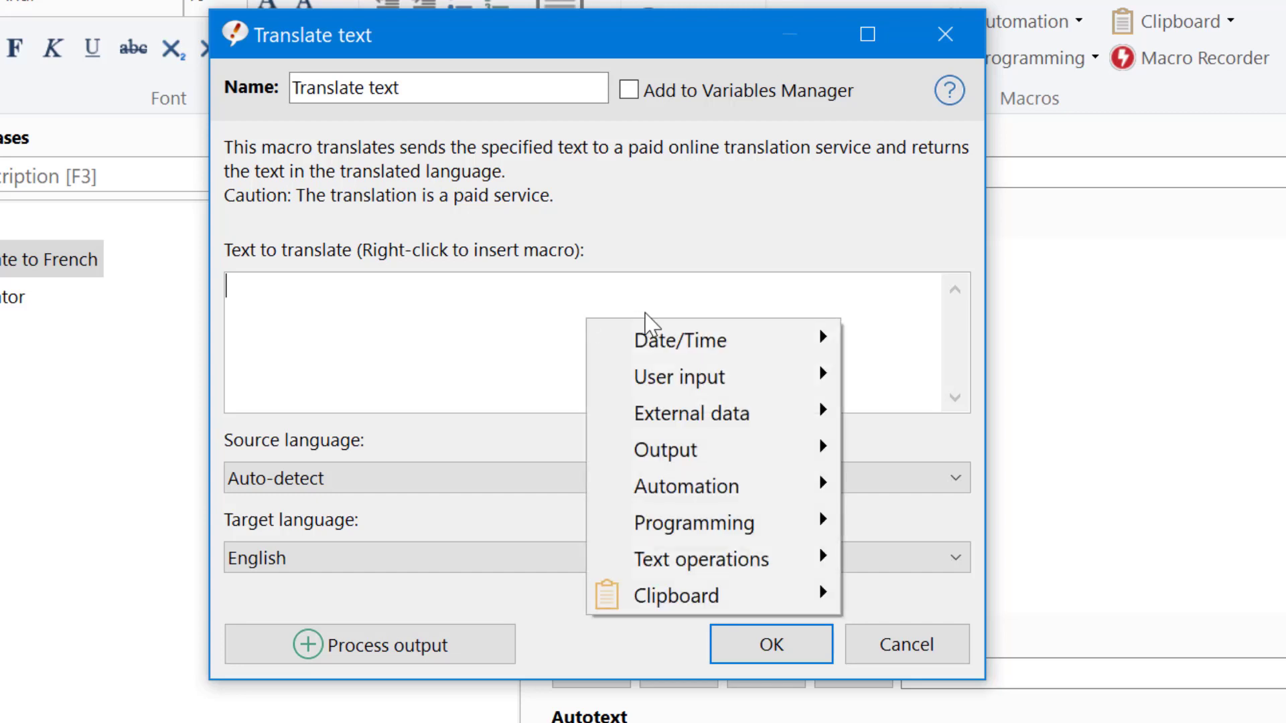
mouse_move(672, 595)
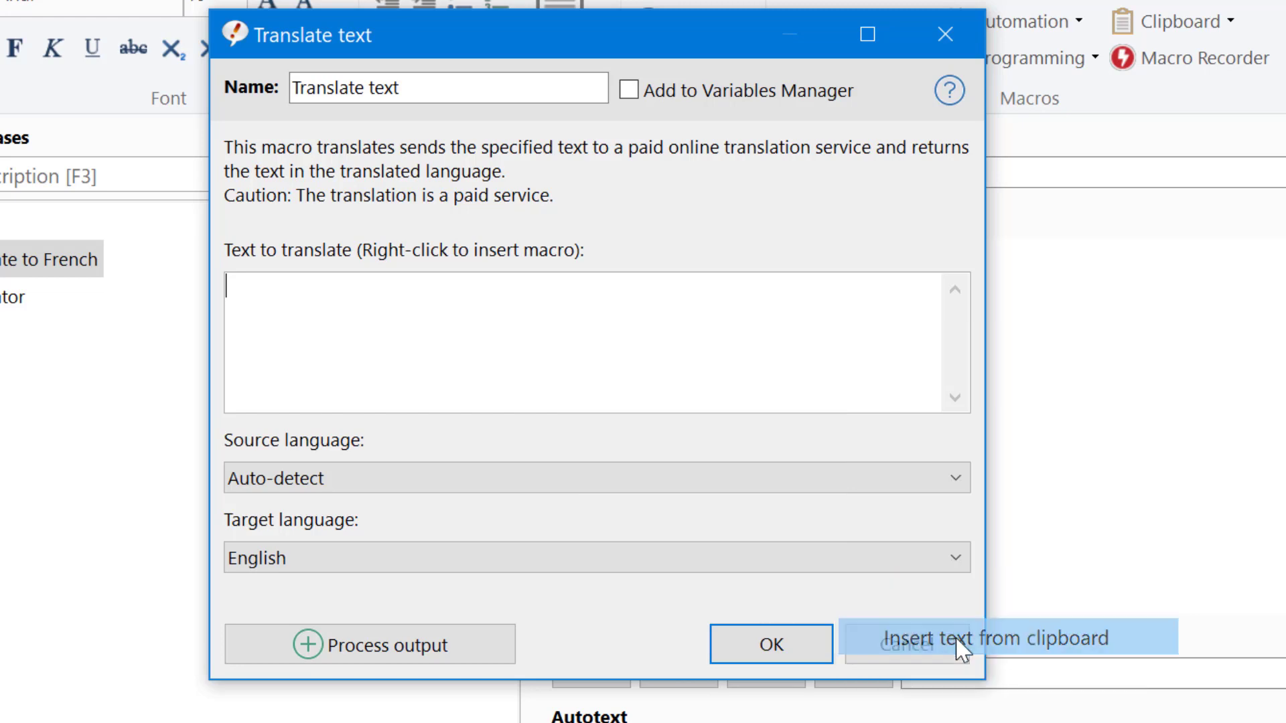
- Fill the text-to-translate field with an Insert text from clipboard macro using a Trim step
click(1015, 638)
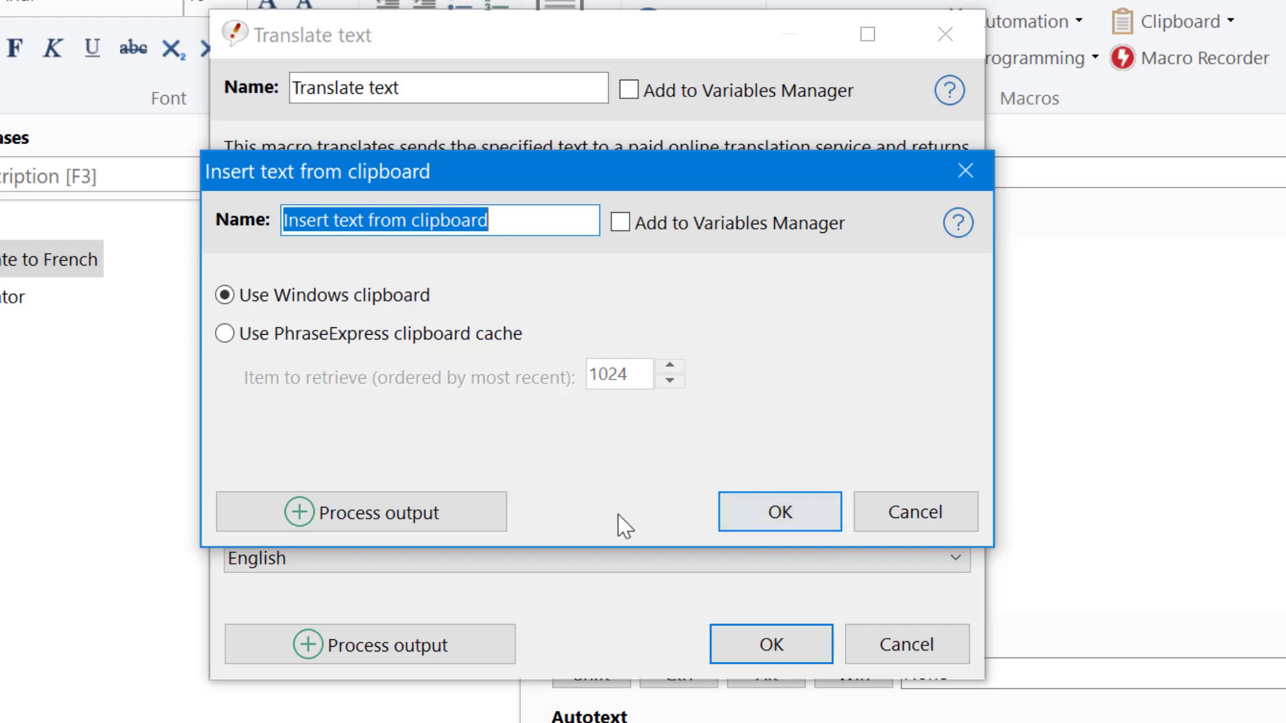
click(361, 511)
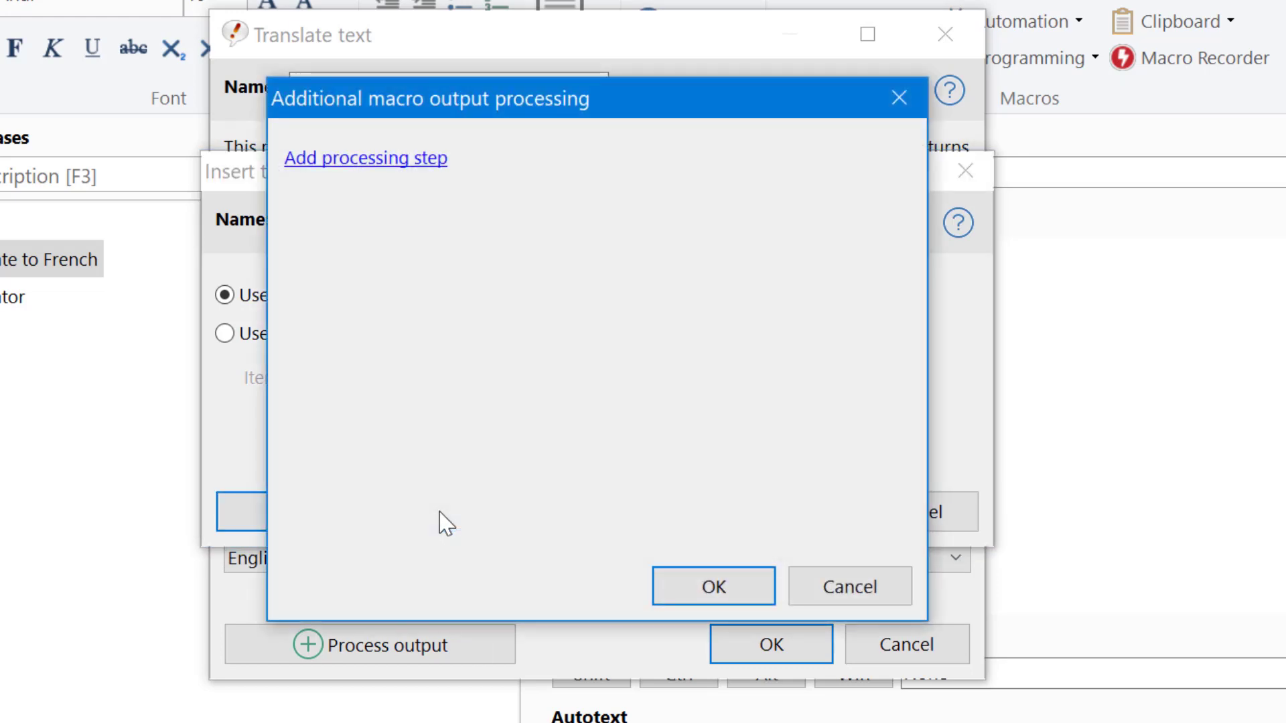
click(364, 157)
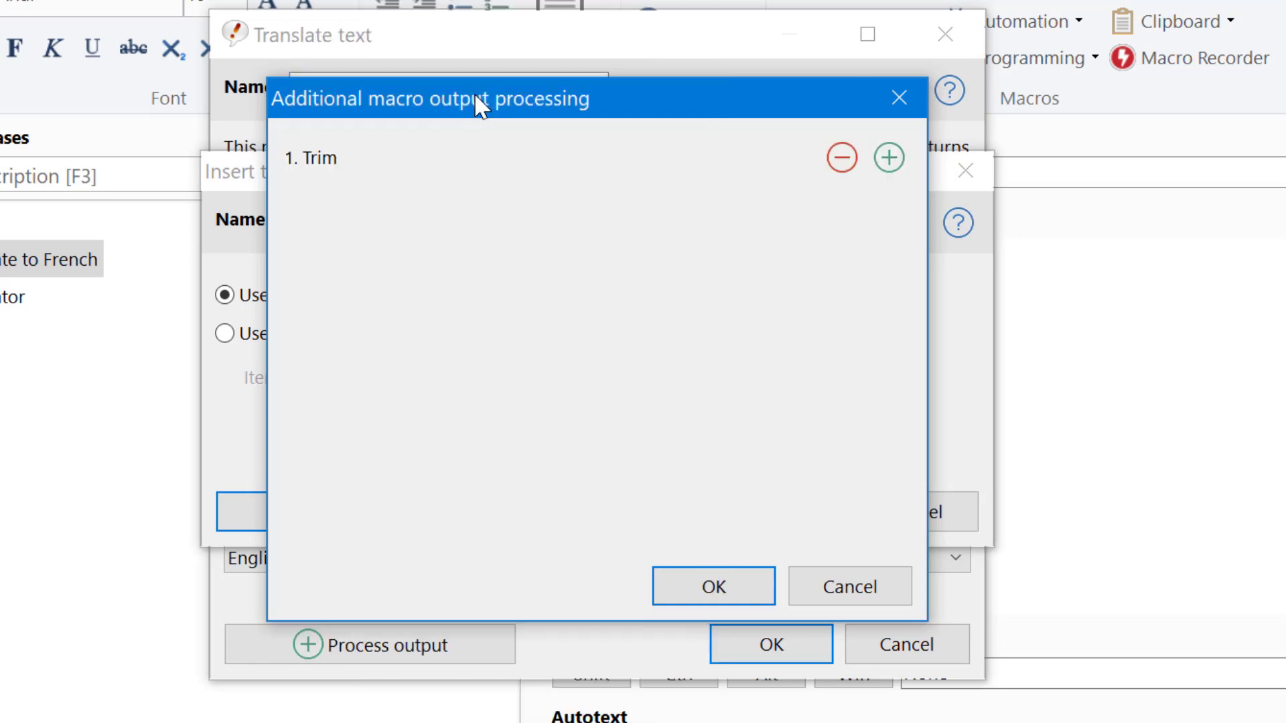
click(712, 585)
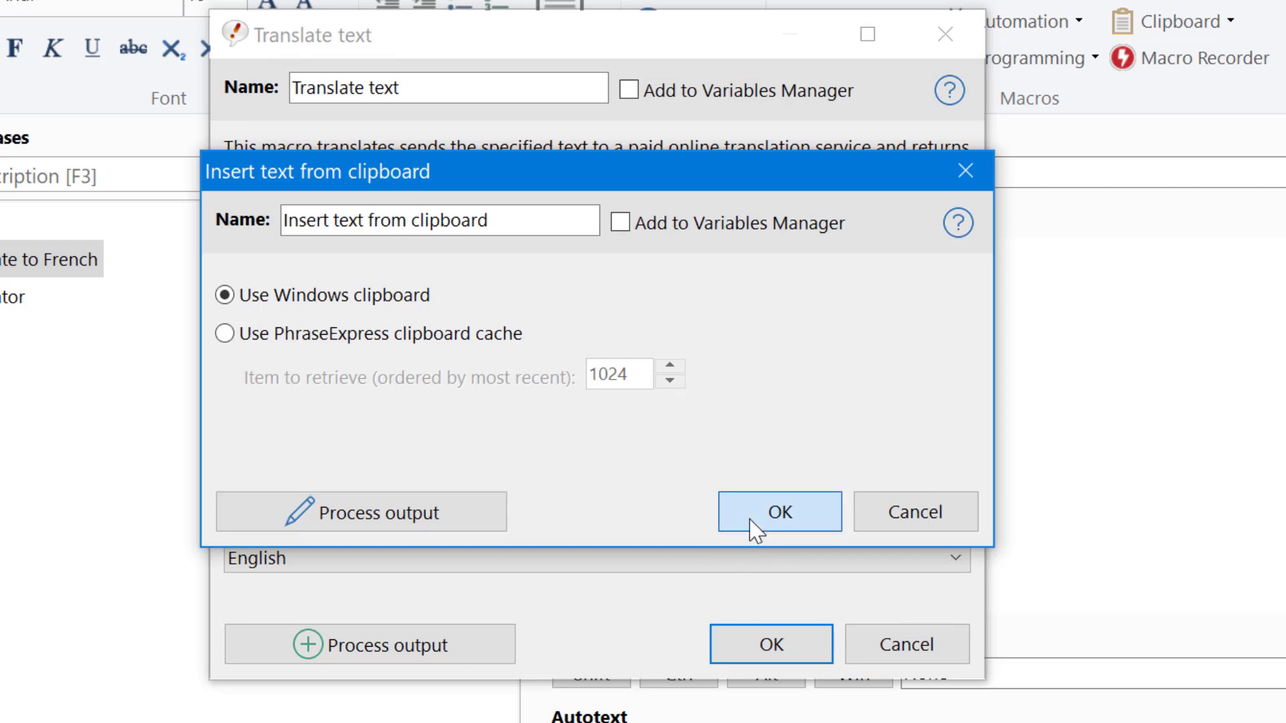
click(778, 512)
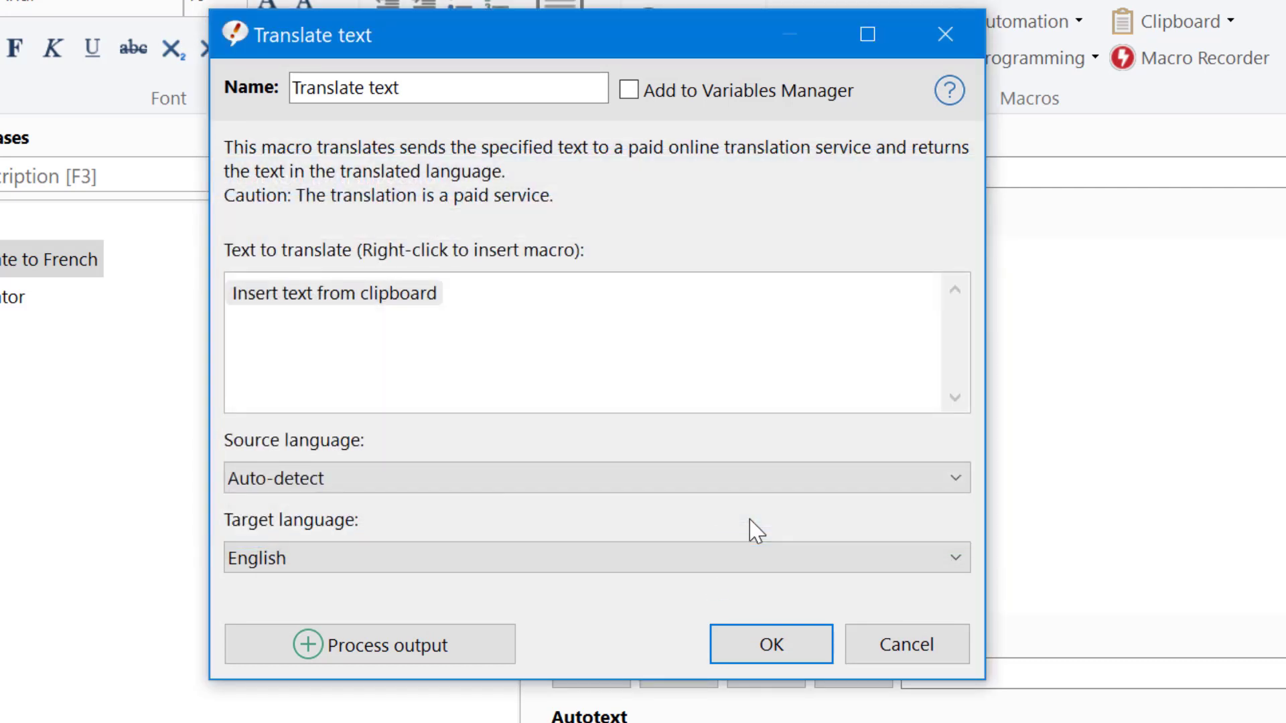
- Choose French as the target language and confirm the Translate text macro
click(442, 293)
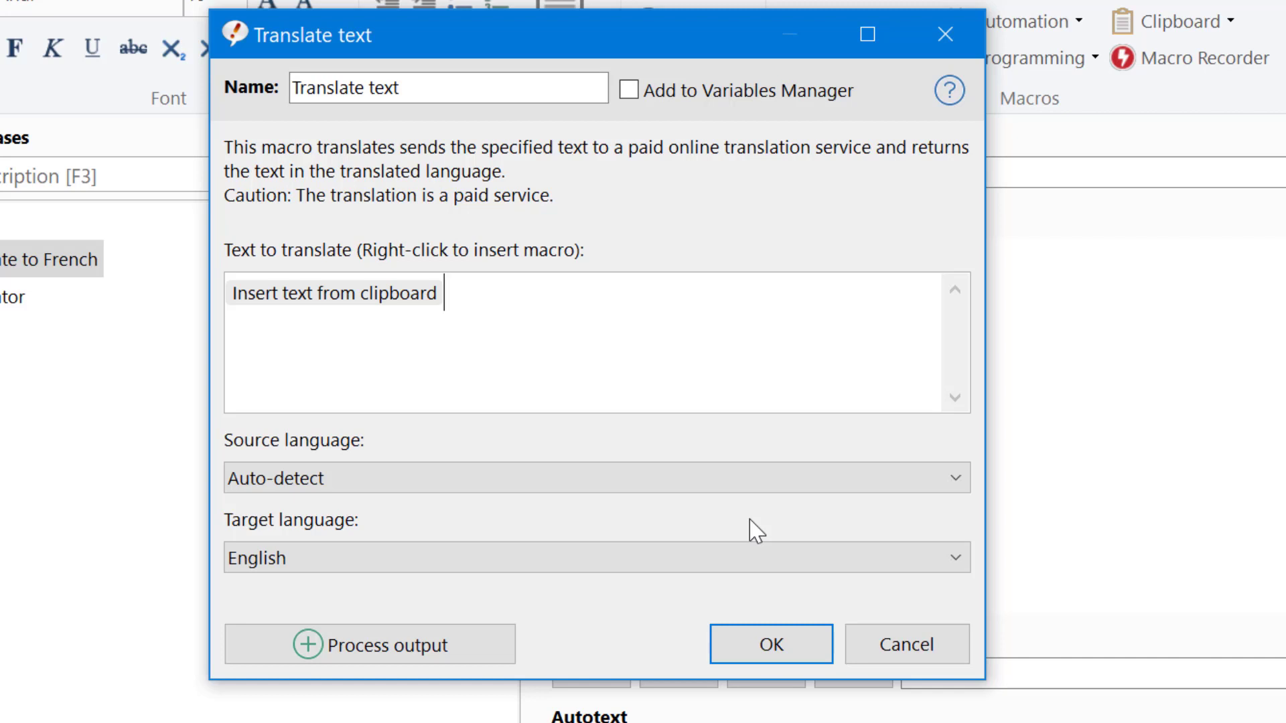
click(596, 558)
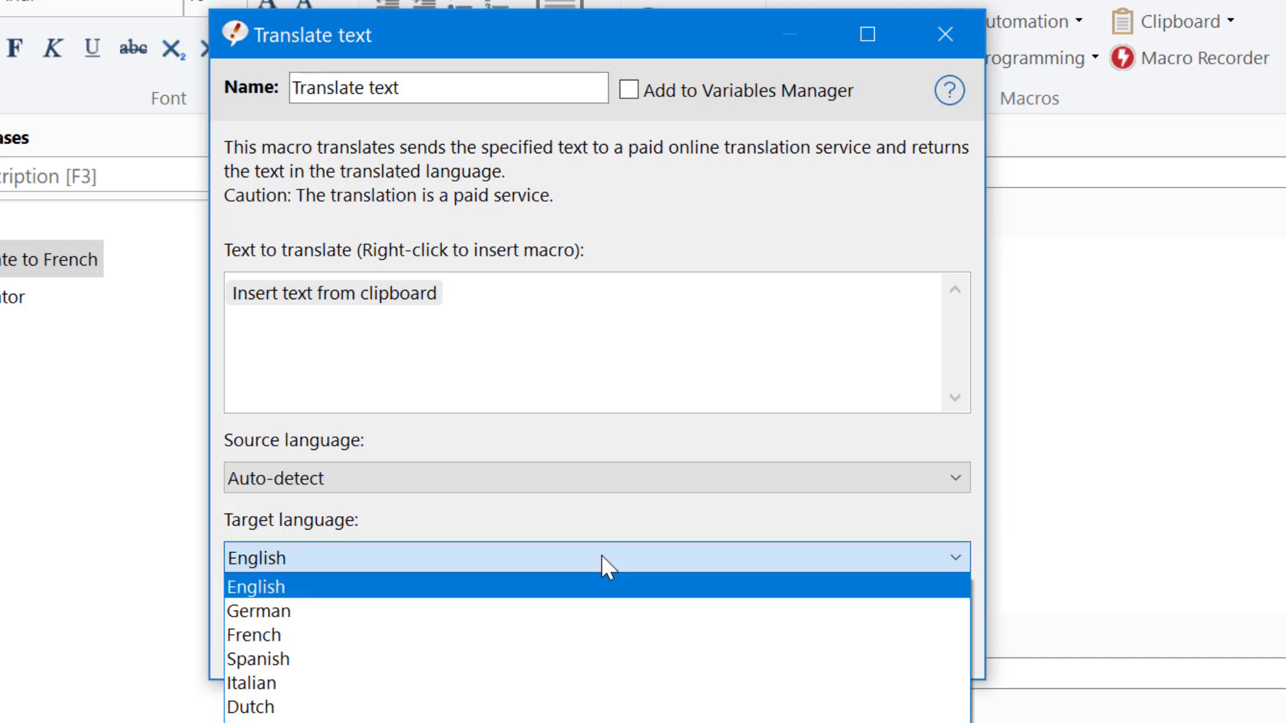
click(253, 634)
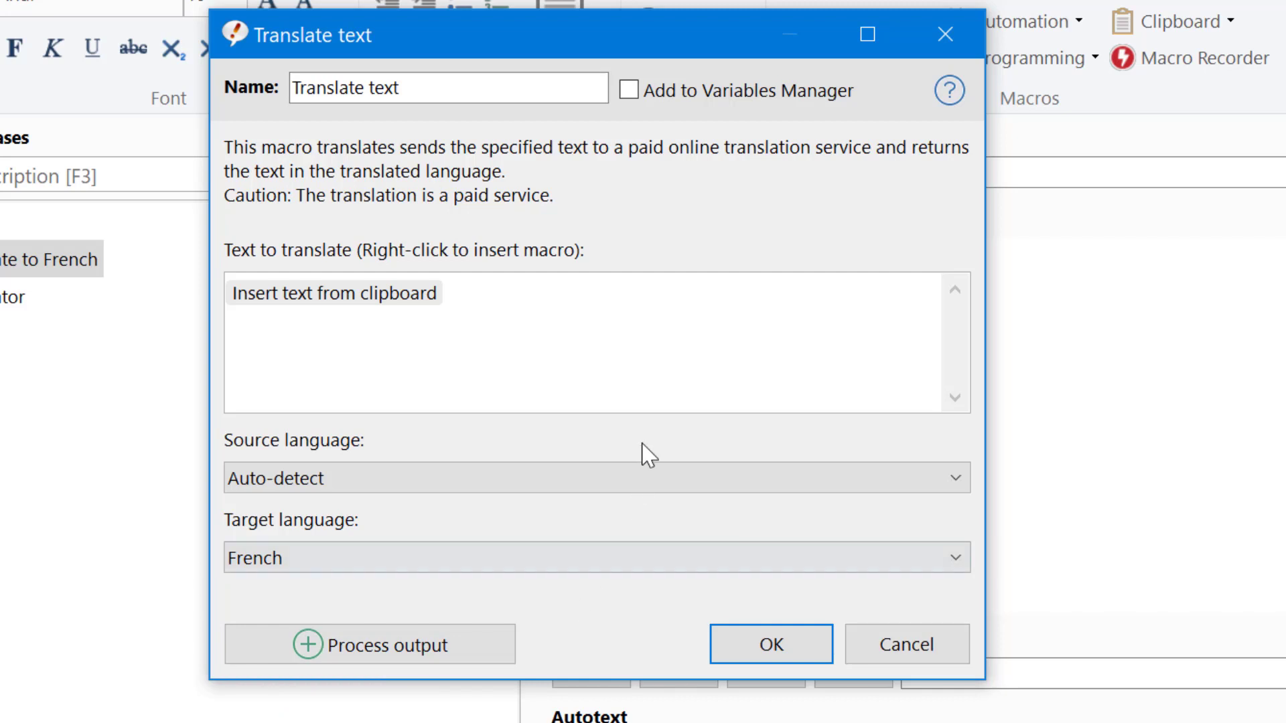
click(596, 479)
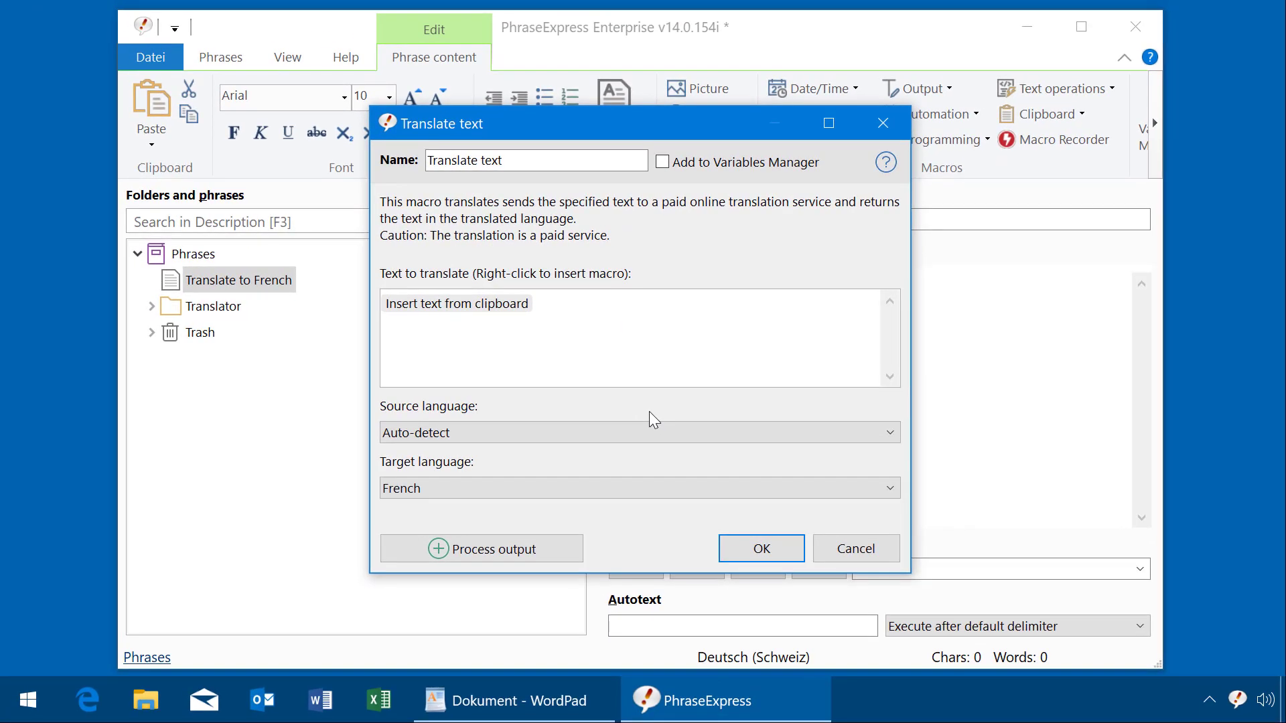
click(759, 548)
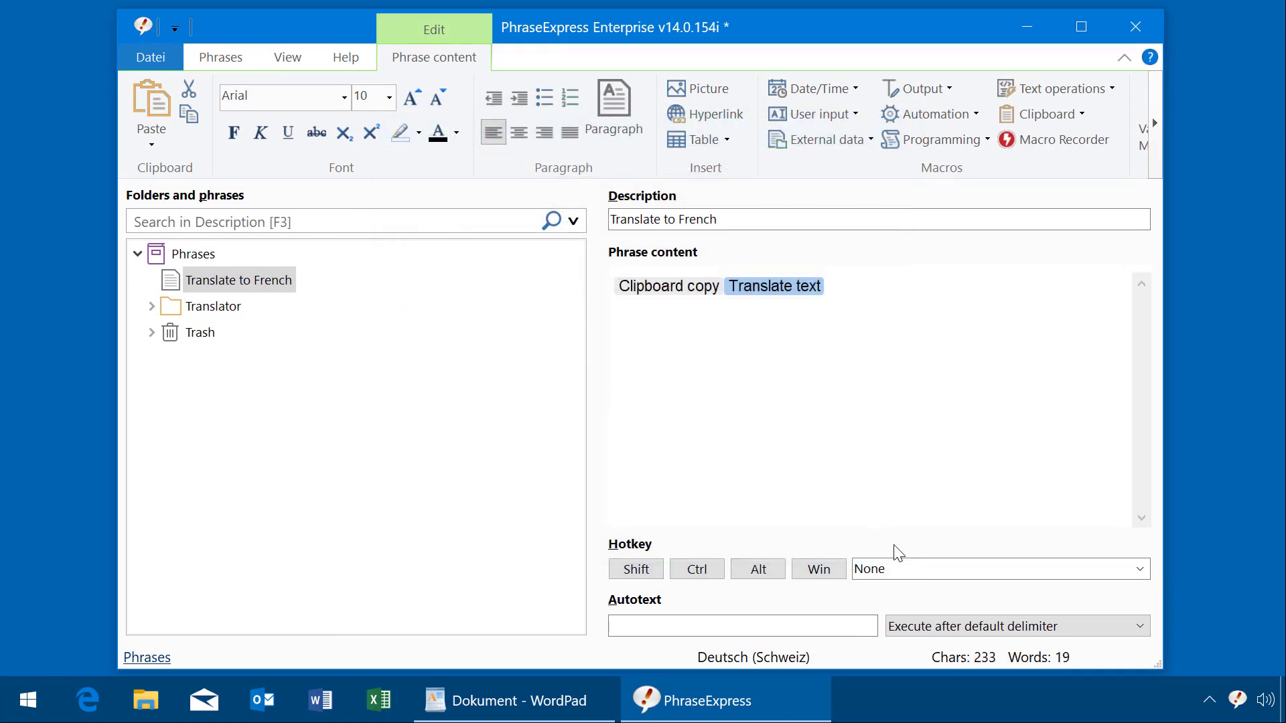